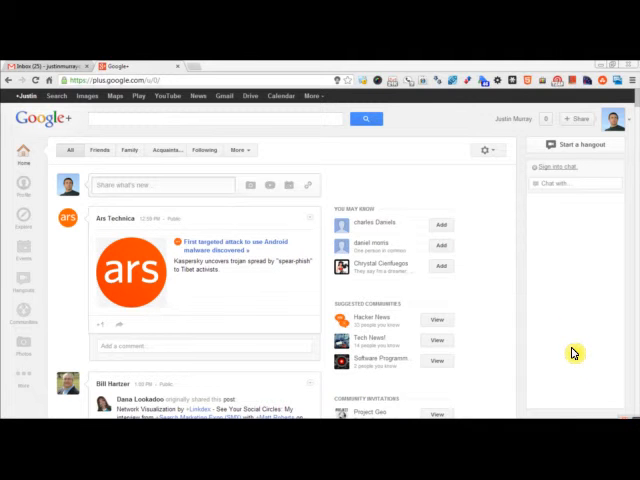
mouse_move(404, 196)
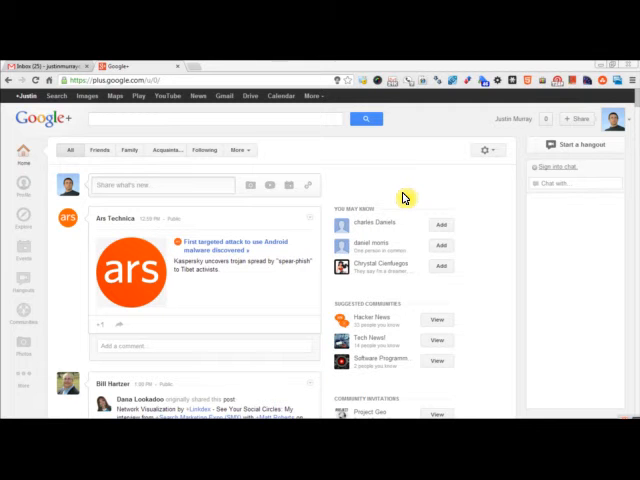
mouse_move(30, 270)
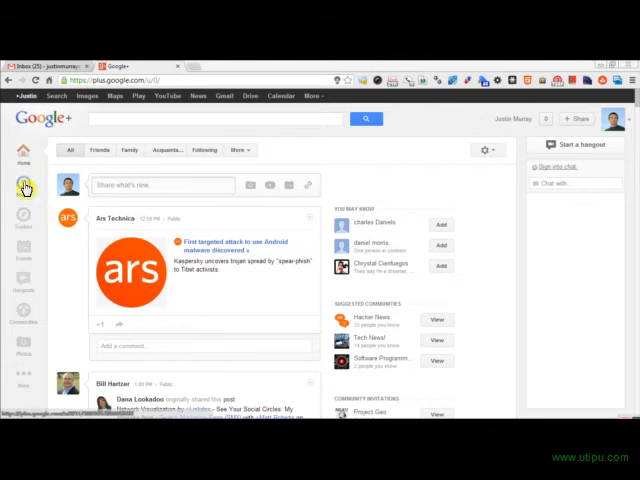
mouse_move(52, 308)
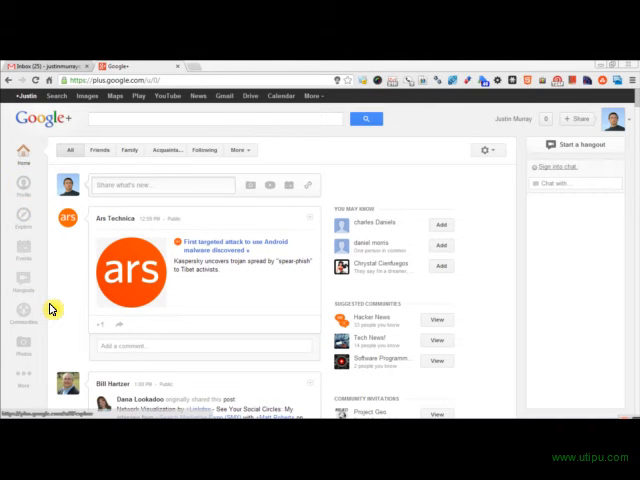
mouse_move(22, 156)
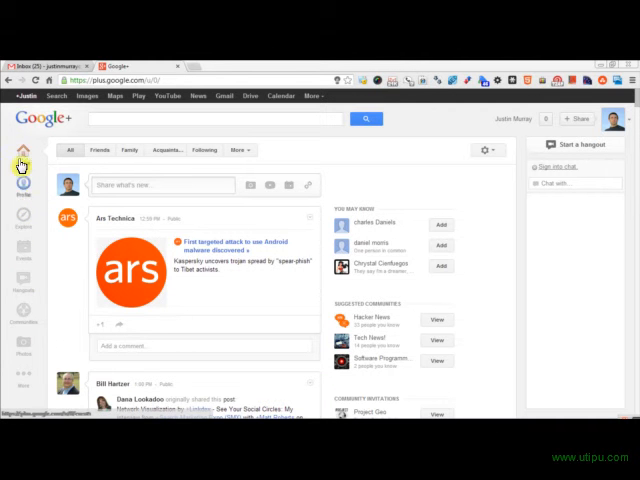
Go to the Communities page and scroll down through Your communities to Discover communities.
left_click(22, 316)
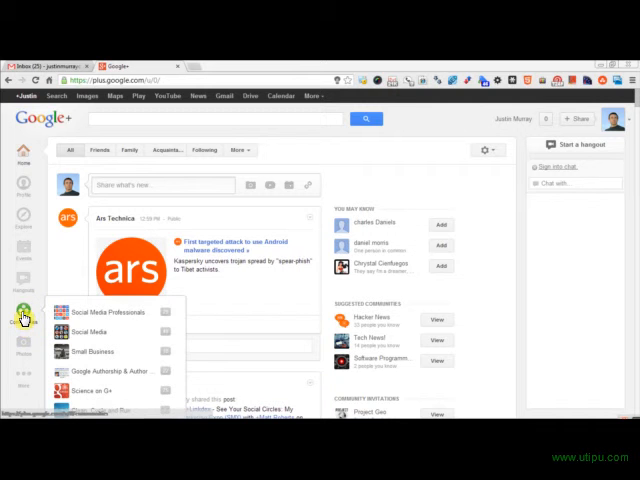
mouse_move(116, 382)
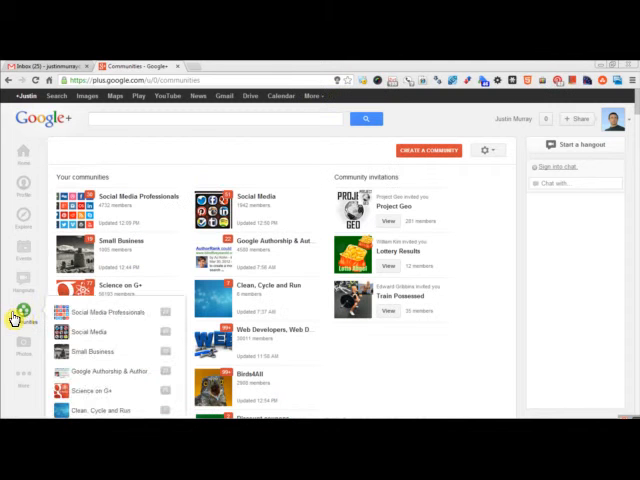
scroll("down", 3)
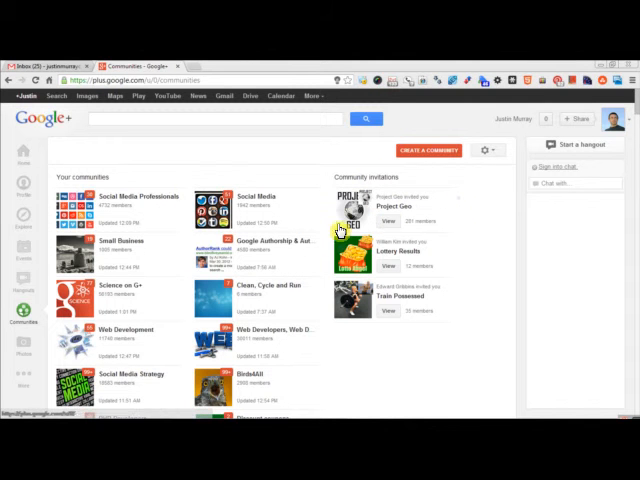
mouse_move(184, 220)
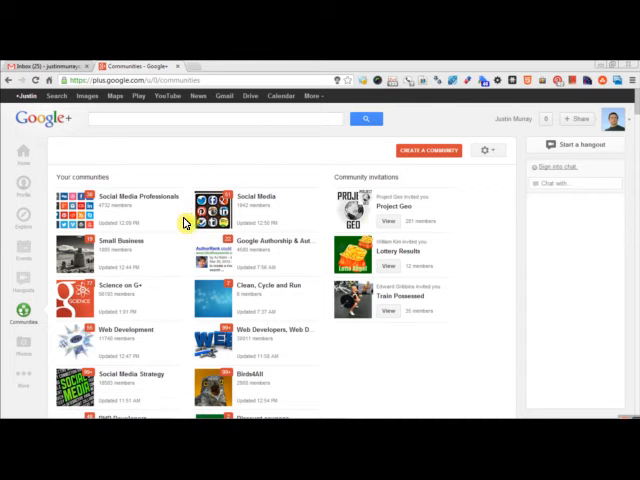
scroll("down", 3)
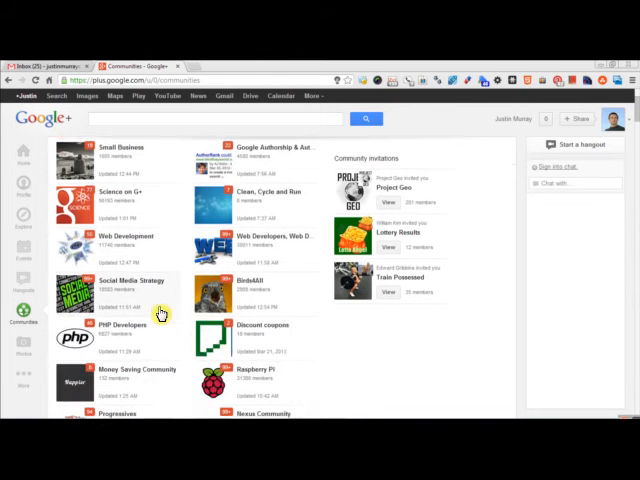
scroll("down", 3)
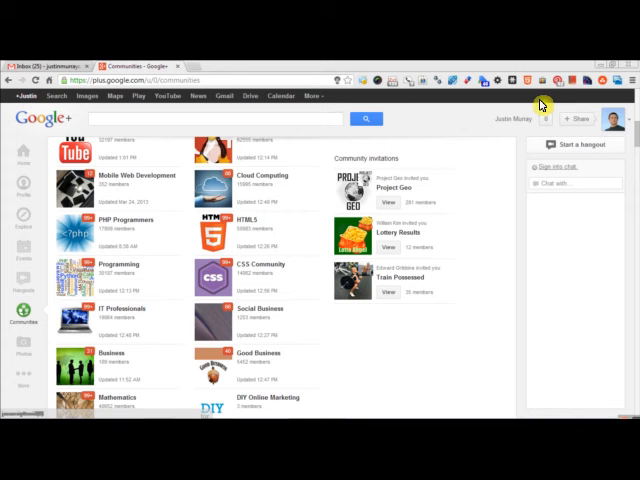
scroll("down", 3)
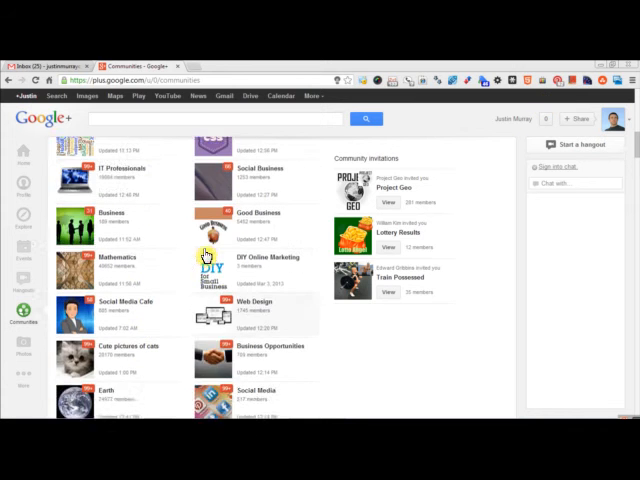
Scroll back up through the joined communities and down again to the Discover section.
scroll("up", 3)
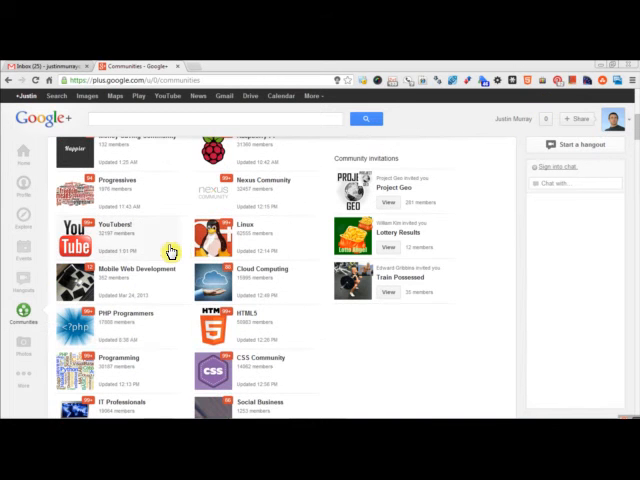
scroll("up", 3)
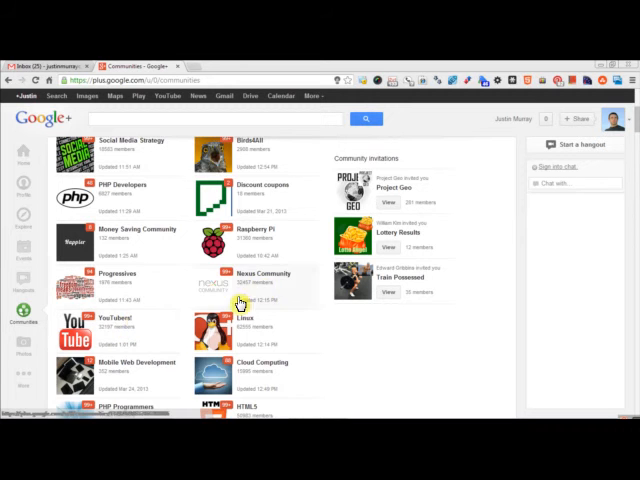
scroll("up", 3)
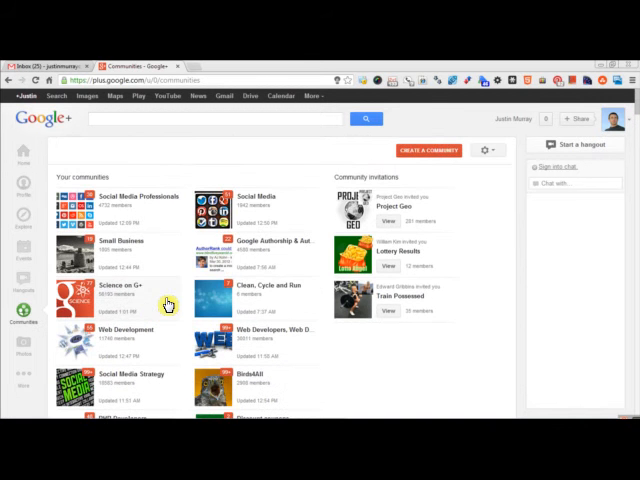
mouse_move(224, 246)
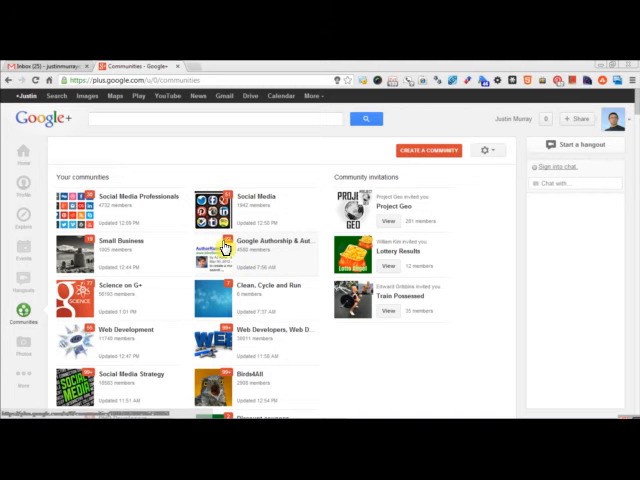
scroll("down", 3)
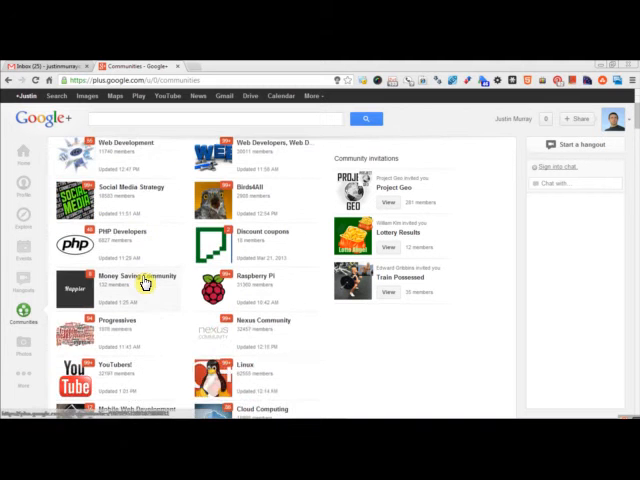
scroll("down", 3)
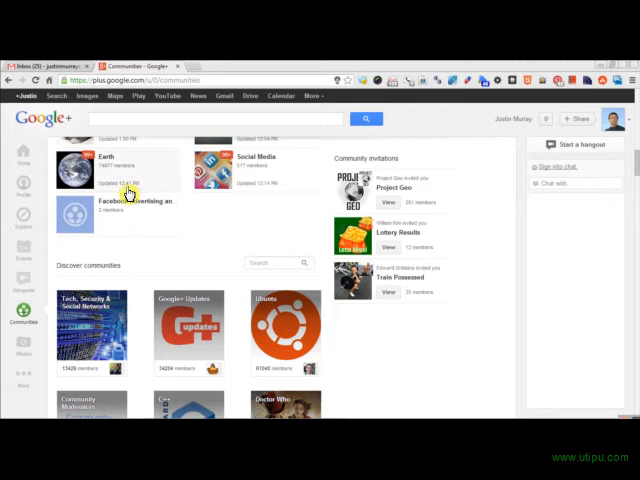
Focus the communities search box and browse down through the Discover communities grid.
scroll("down", 3)
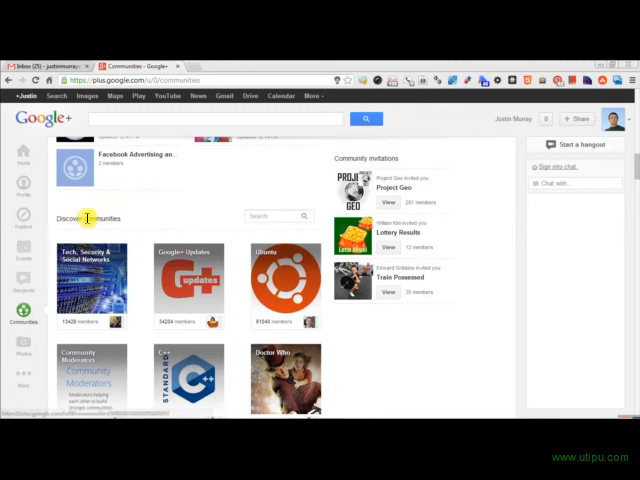
left_click(276, 216)
type("marketing")
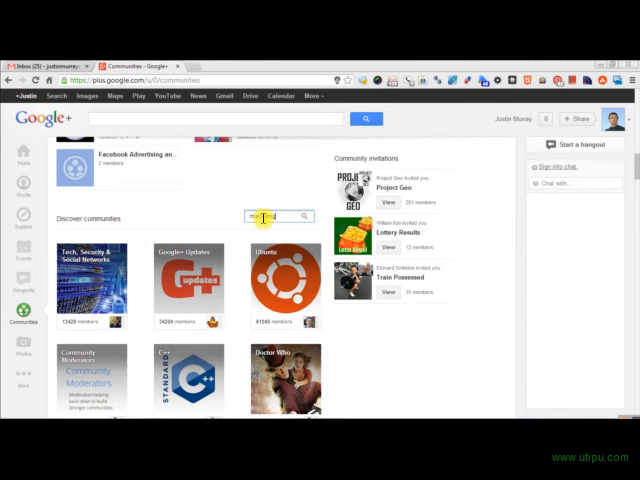
scroll("down", 3)
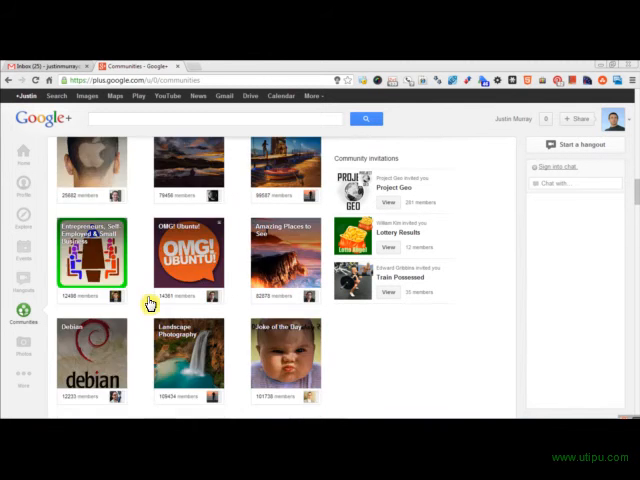
scroll("down", 3)
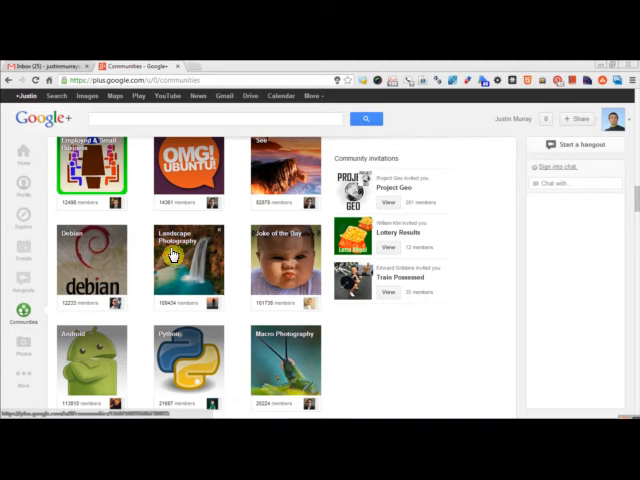
mouse_move(292, 308)
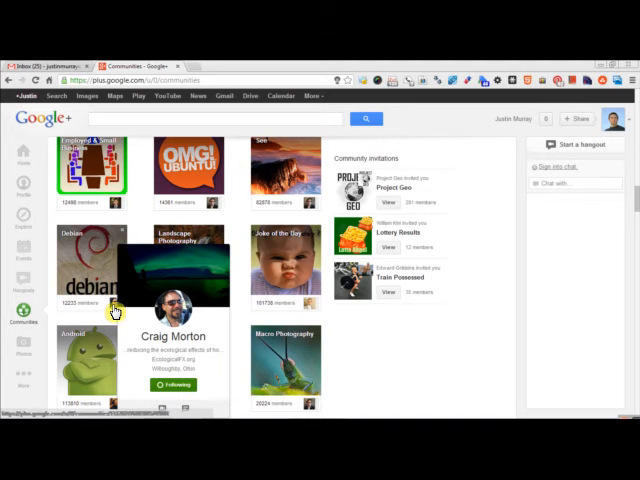
mouse_move(108, 316)
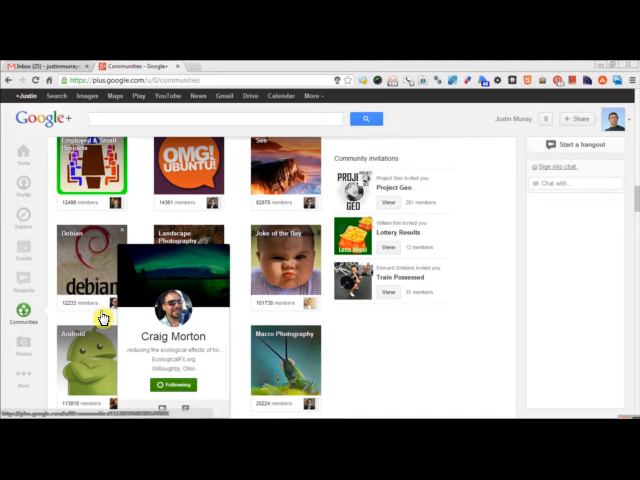
mouse_move(240, 262)
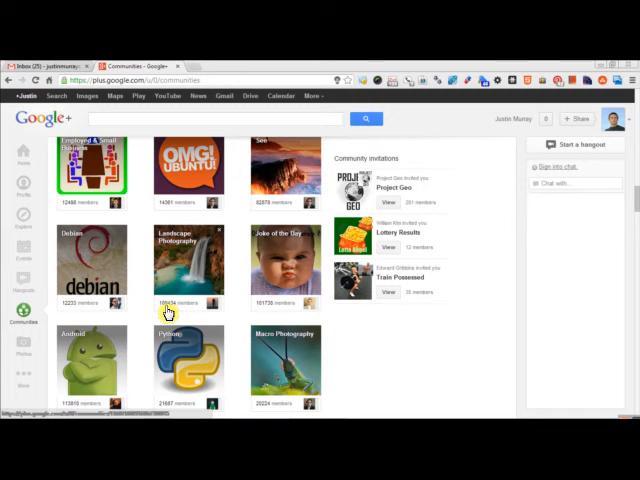
scroll("down", 3)
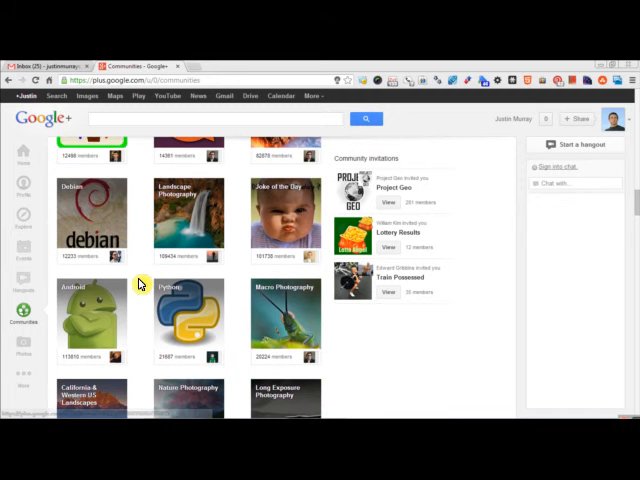
mouse_move(168, 272)
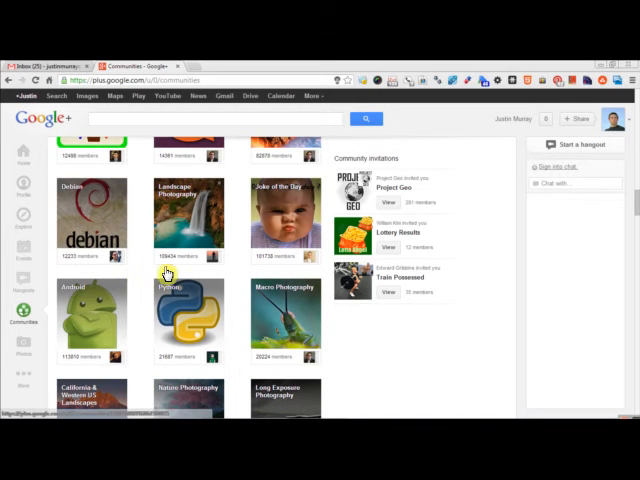
mouse_move(170, 244)
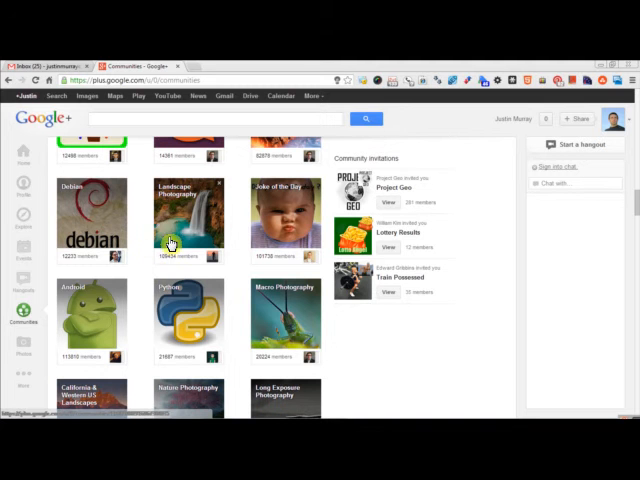
mouse_move(148, 226)
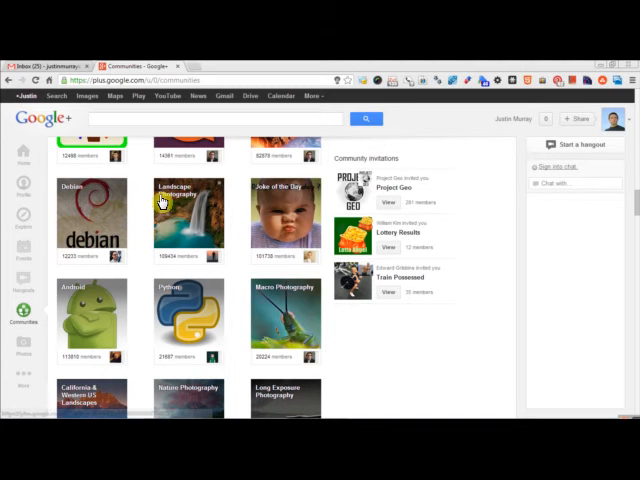
mouse_move(136, 240)
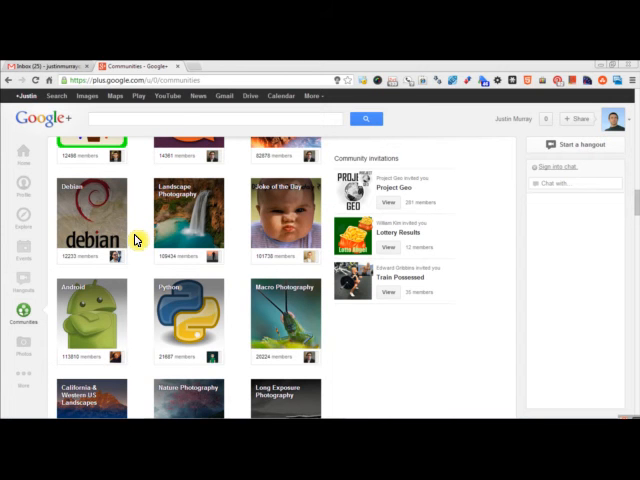
mouse_move(178, 218)
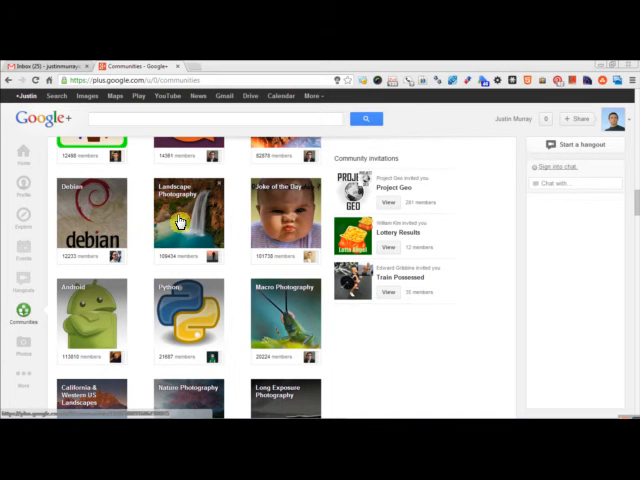
Continue through the suggested communities, then return to the start of the Discover section.
scroll("down", 3)
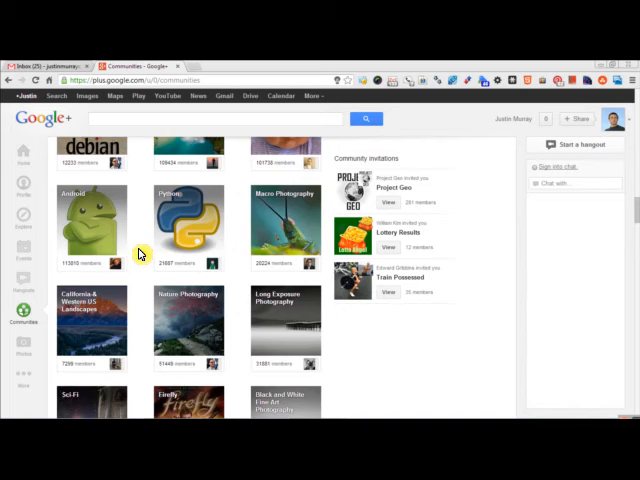
scroll("down", 3)
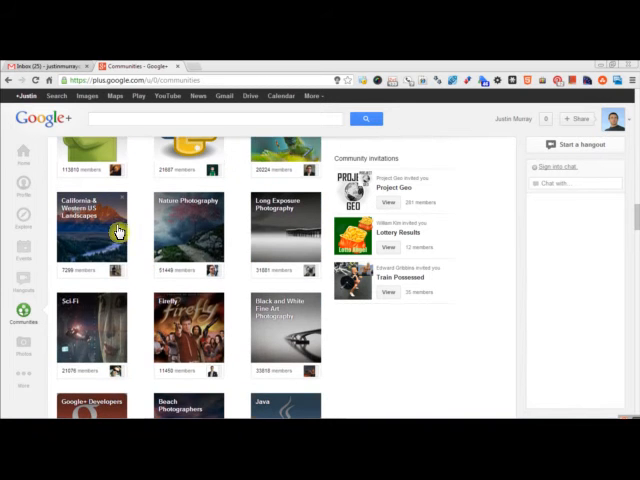
scroll("down", 3)
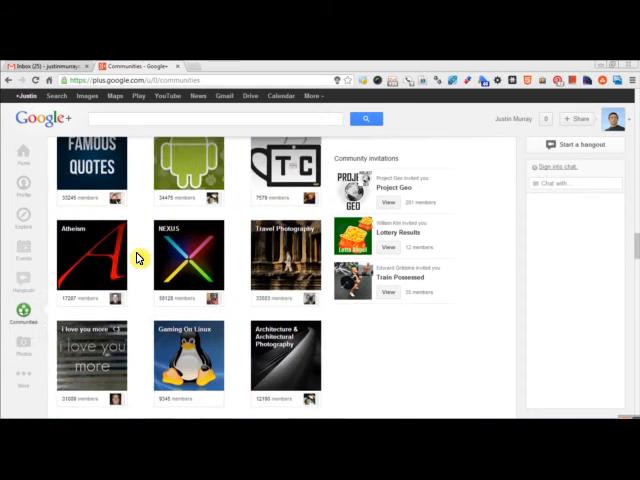
scroll("down", 3)
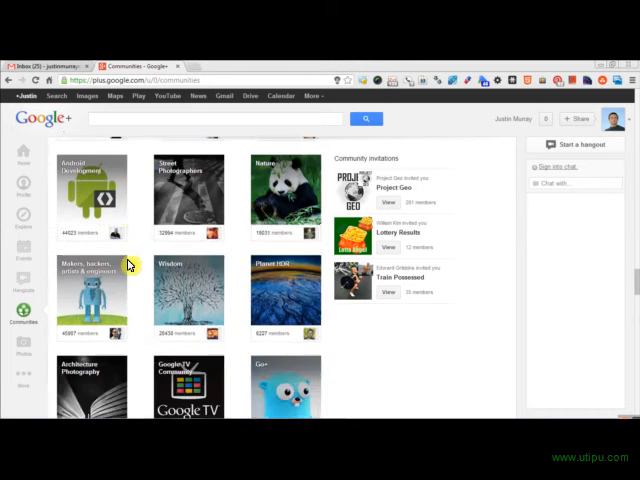
scroll("up", 3)
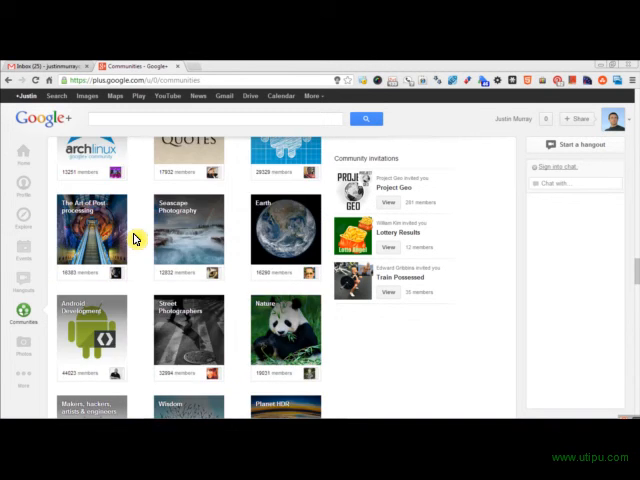
scroll("down", 3)
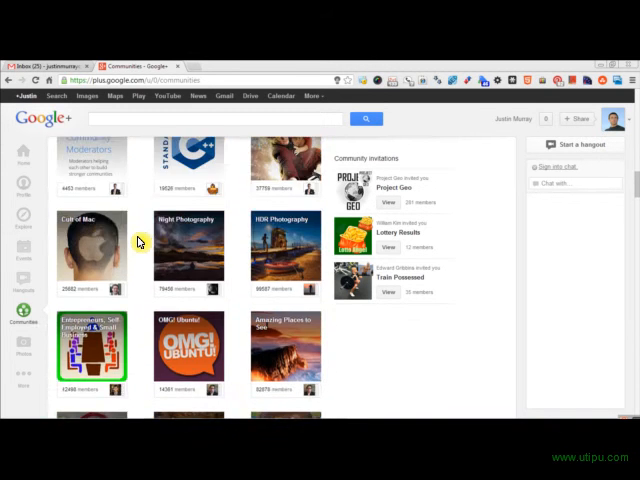
scroll("up", 3)
type("minion")
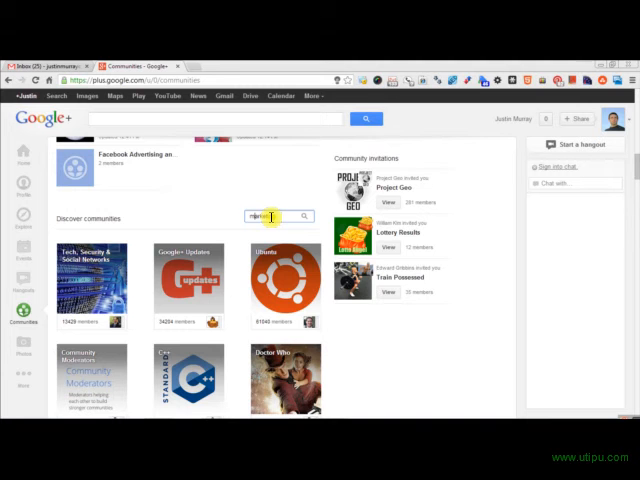
Run the community search for 'marketing' to list matching communities like DIY Online Marketing.
key("Return")
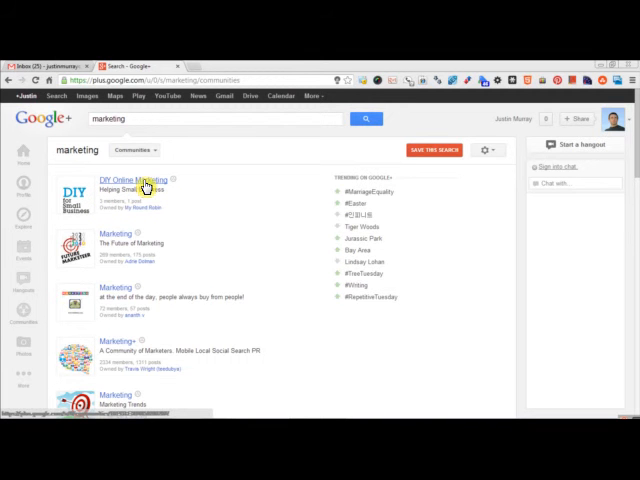
mouse_move(152, 210)
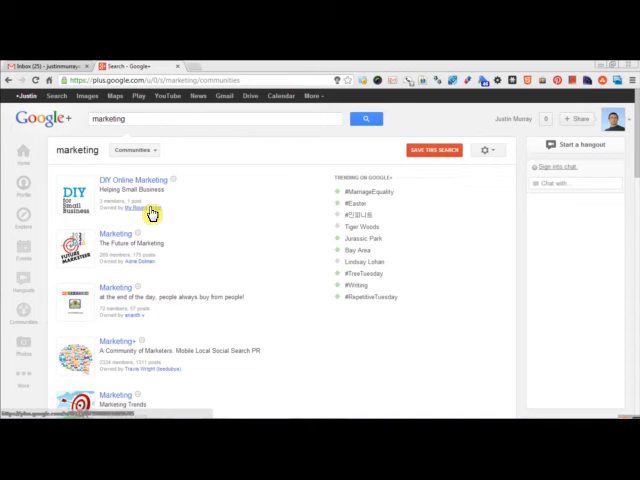
mouse_move(134, 212)
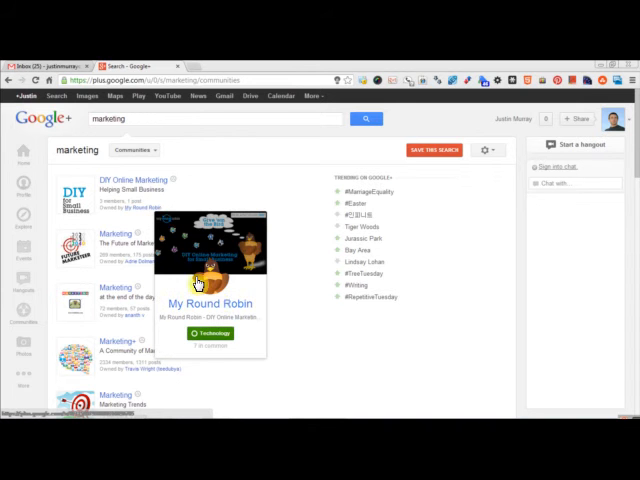
mouse_move(210, 310)
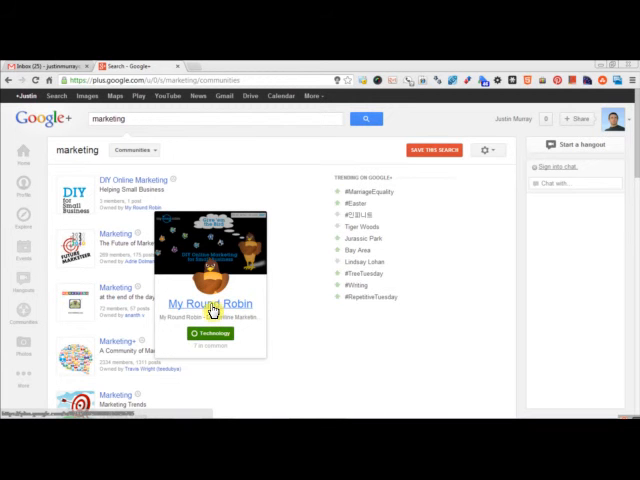
mouse_move(176, 224)
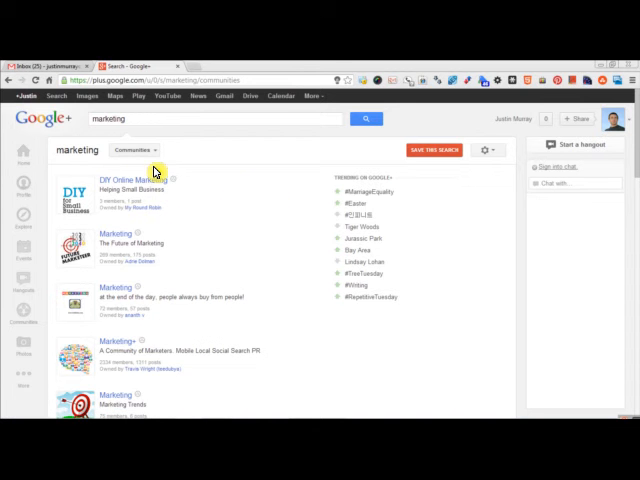
mouse_move(184, 188)
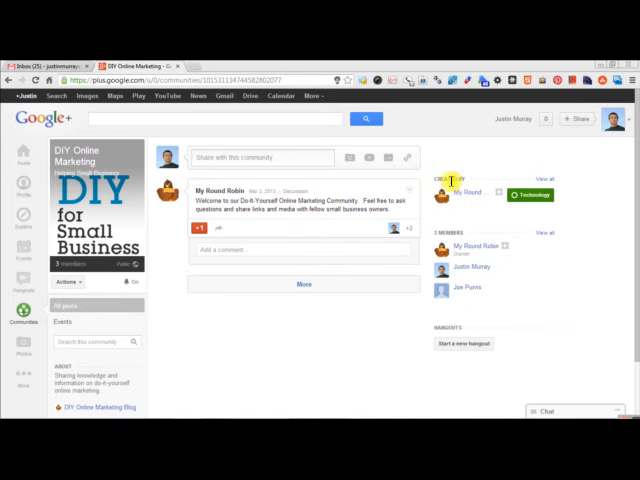
mouse_move(170, 220)
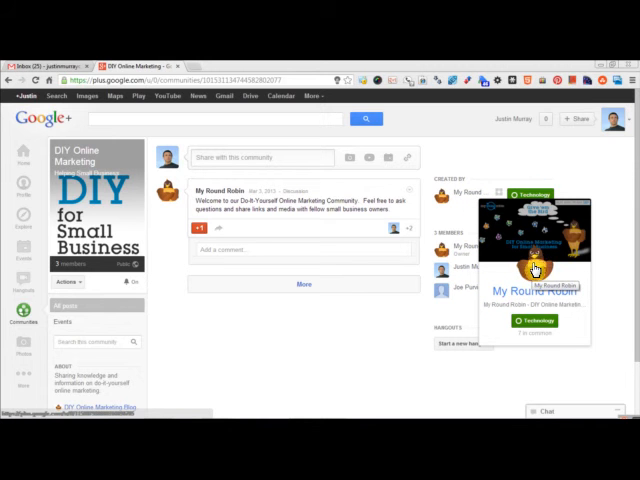
mouse_move(504, 222)
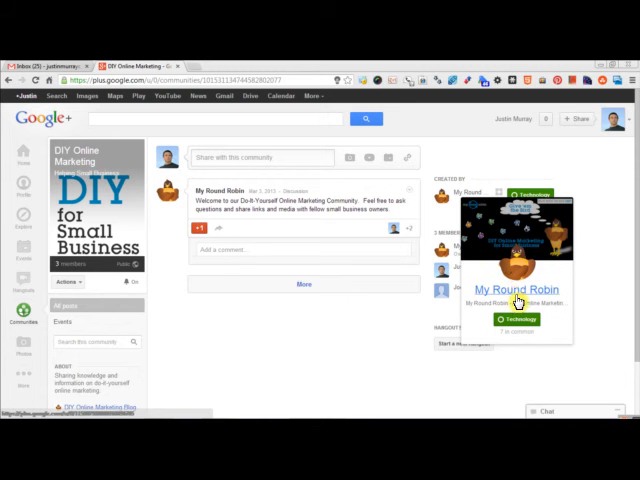
mouse_move(484, 240)
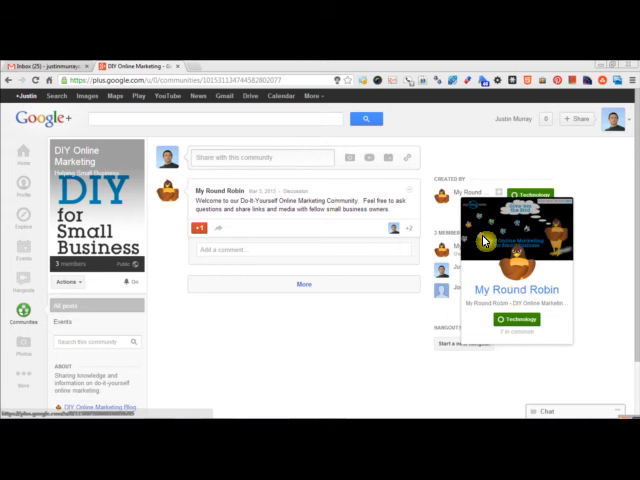
Dismiss the creator's profile card and return to the Communities overview.
left_click(16, 310)
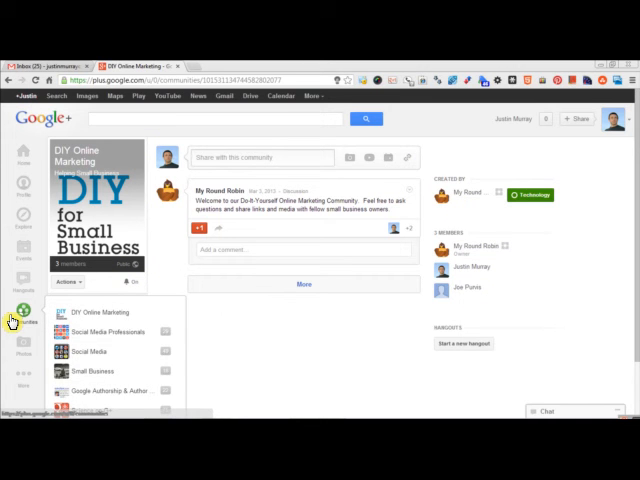
left_click(12, 322)
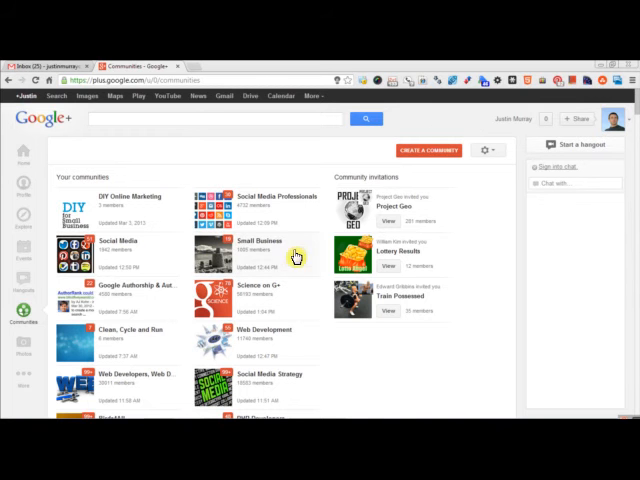
mouse_move(520, 122)
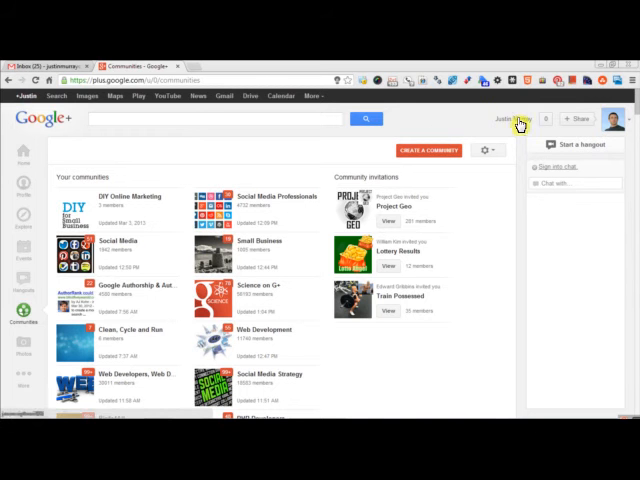
Open the Small Business community from the Your communities tiles.
scroll("down", 3)
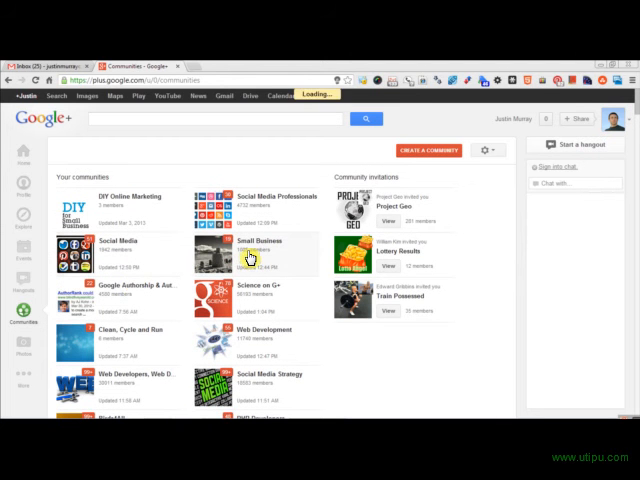
left_click(252, 244)
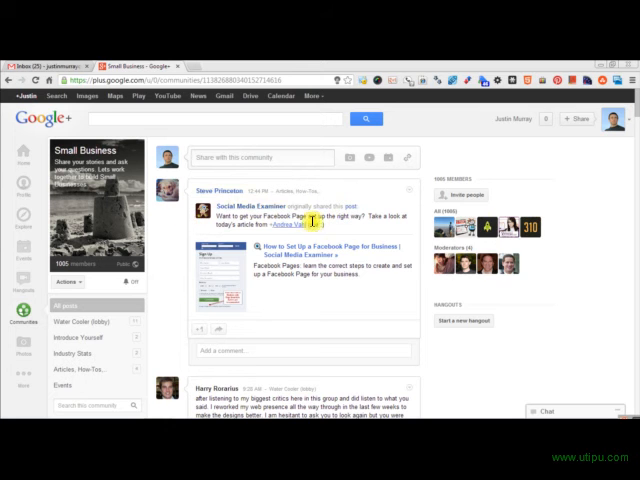
scroll("down", 3)
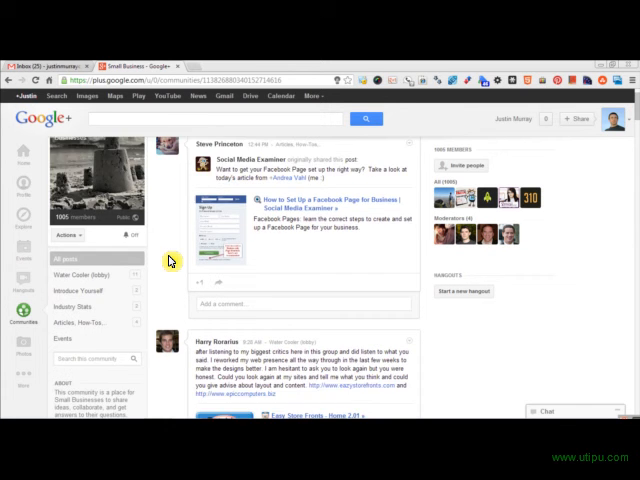
scroll("down", 3)
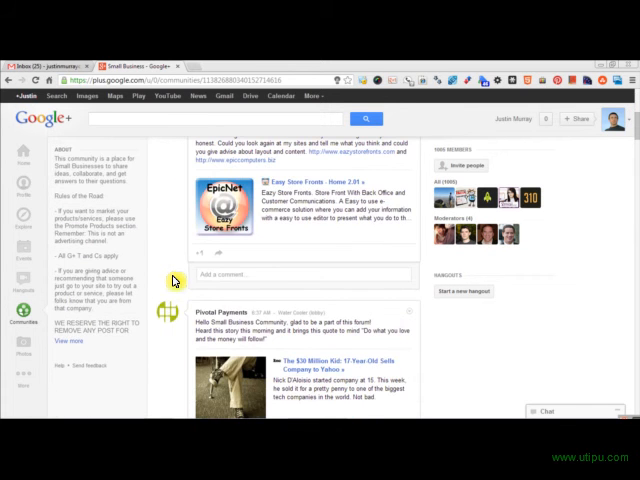
scroll("down", 3)
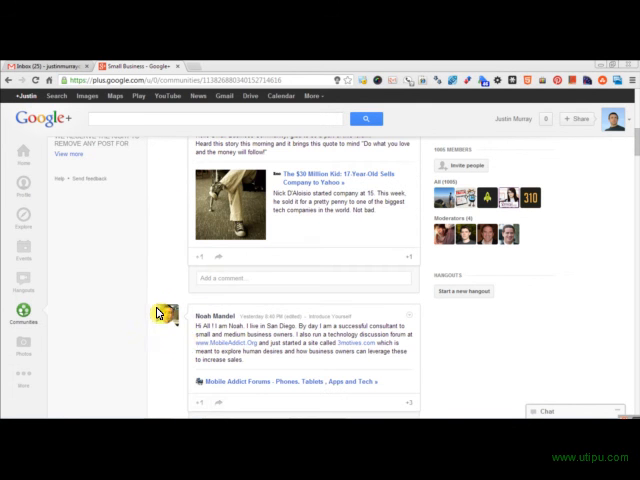
scroll("down", 3)
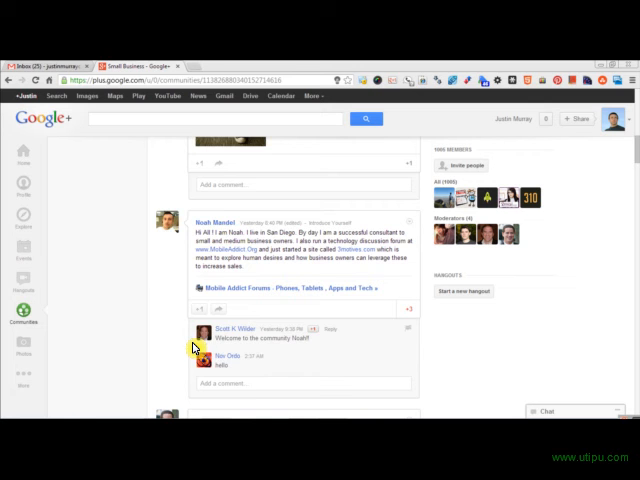
scroll("down", 3)
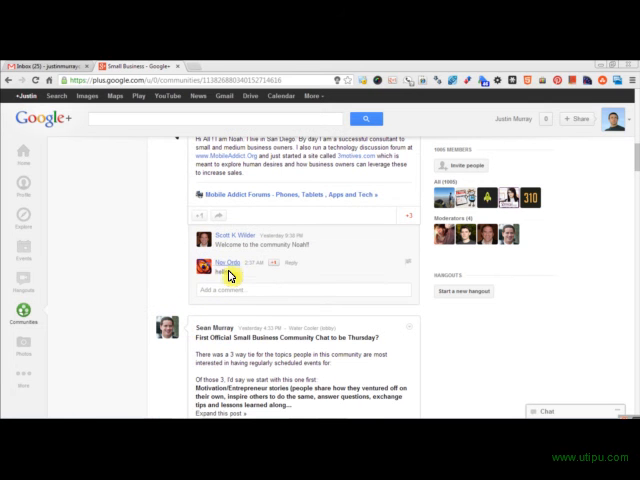
scroll("down", 3)
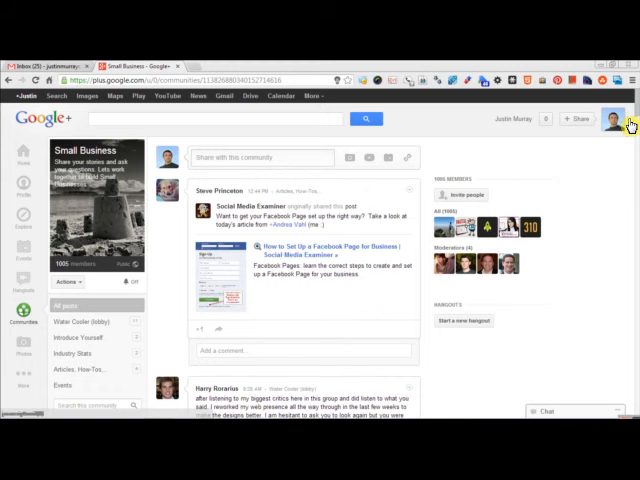
mouse_move(156, 302)
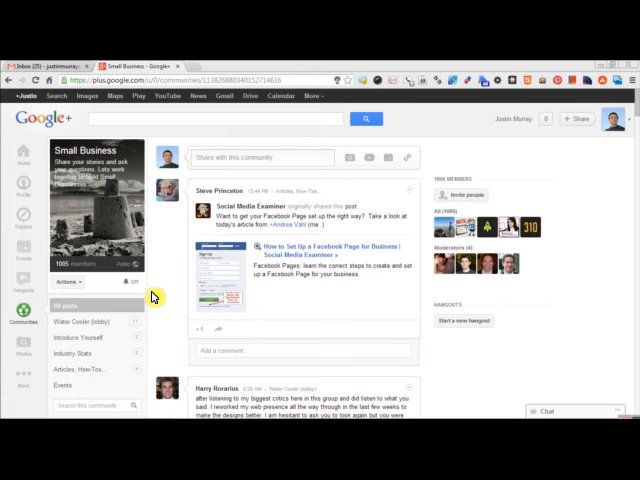
scroll("down", 3)
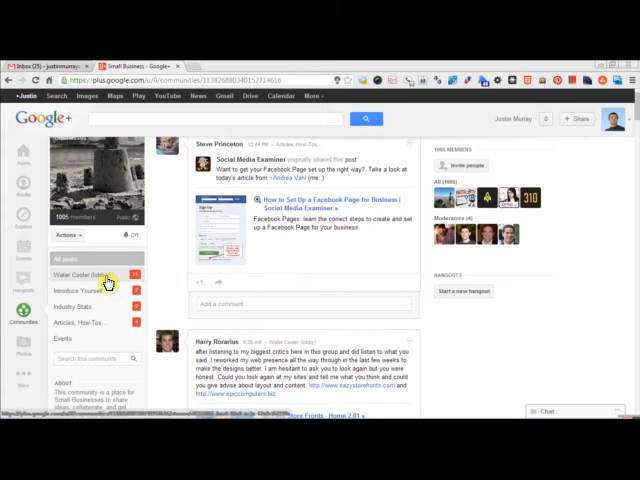
Show the Introduce Yourself category of the Small Business community and read through its posts.
left_click(78, 274)
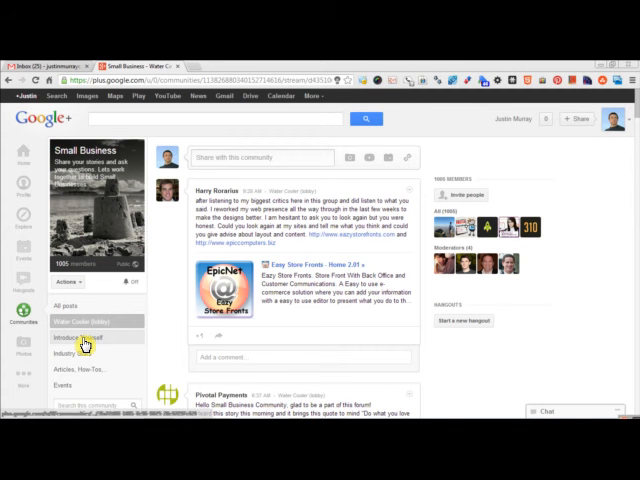
left_click(90, 336)
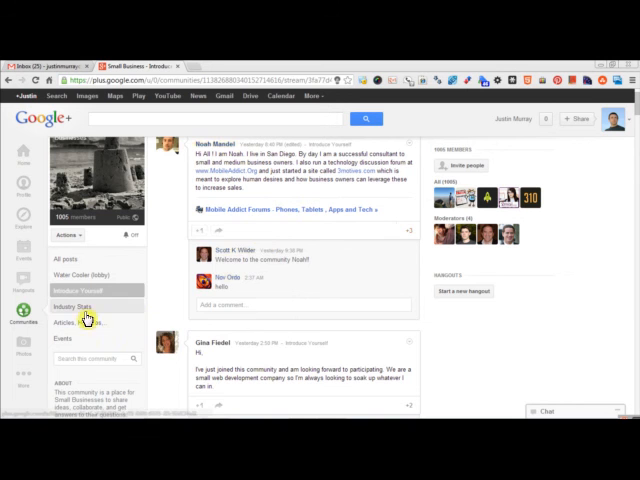
scroll("down", 3)
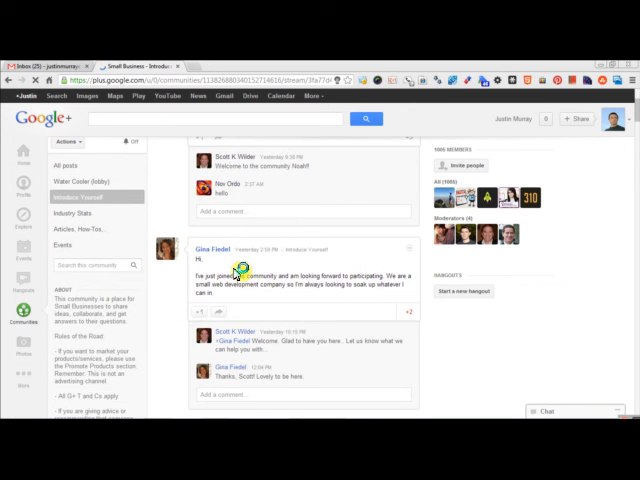
scroll("up", 3)
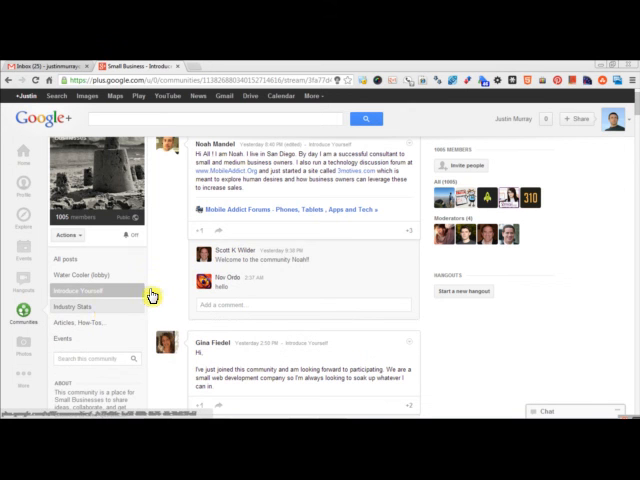
scroll("down", 3)
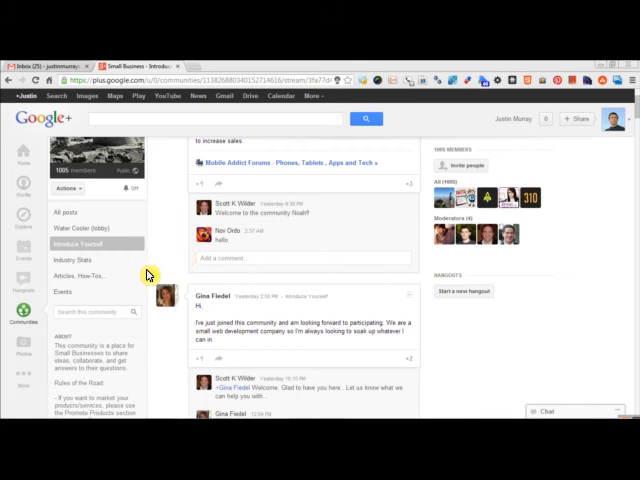
mouse_move(172, 260)
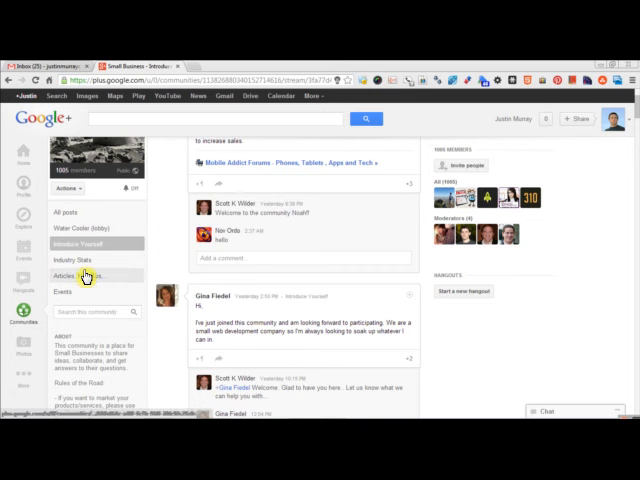
mouse_move(86, 270)
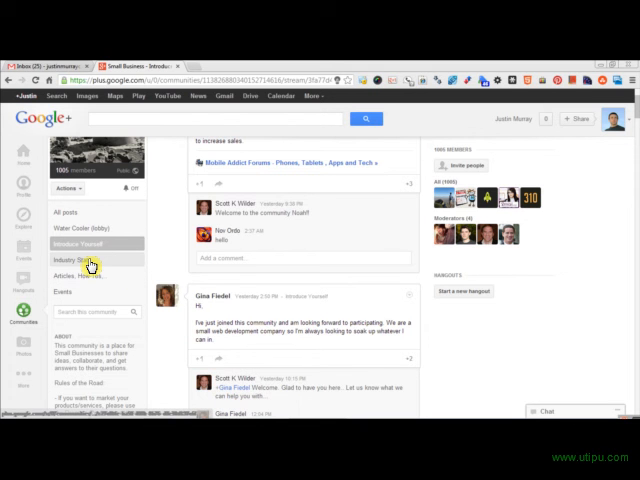
left_click(86, 272)
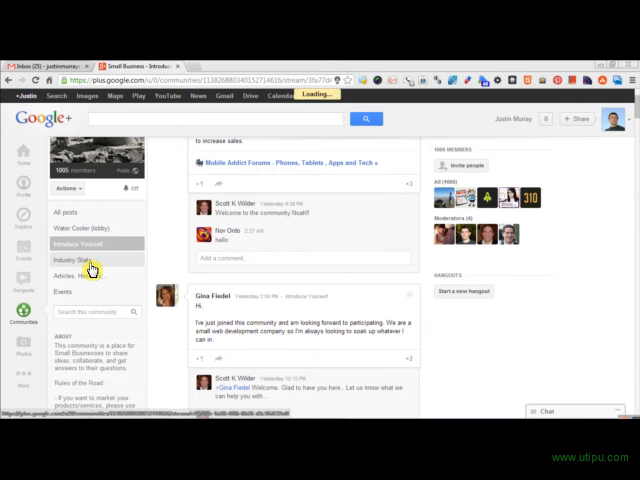
Switch the Small Business community to its Industry Stats category posts.
left_click(80, 260)
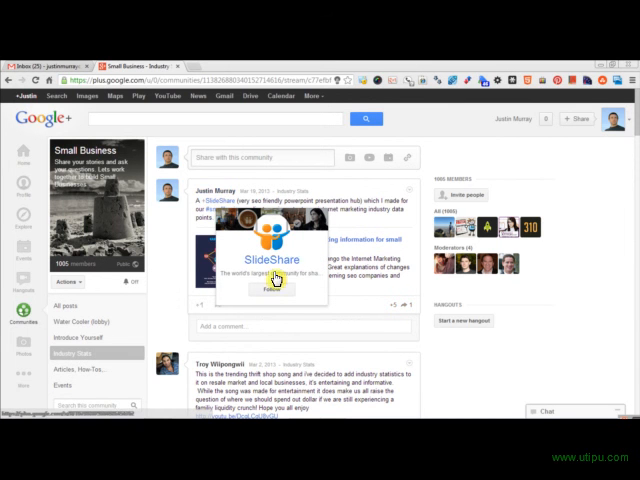
left_click(270, 290)
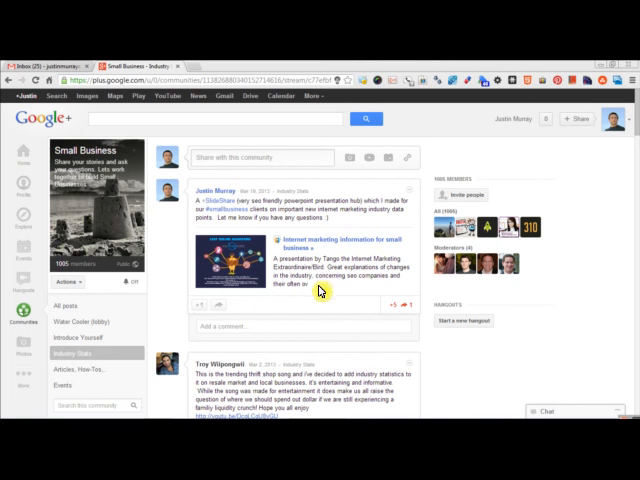
mouse_move(344, 292)
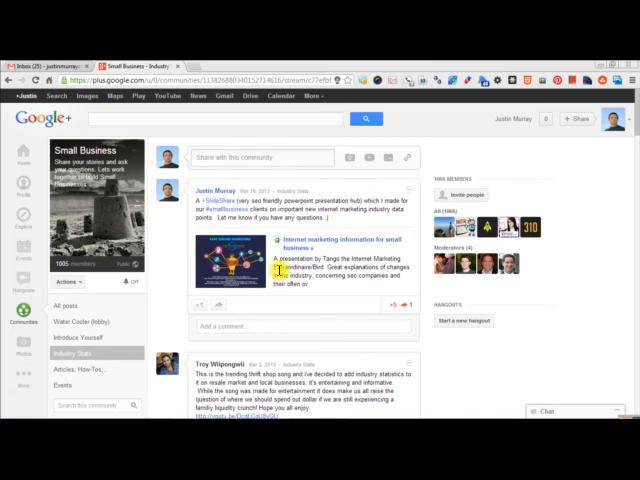
mouse_move(164, 344)
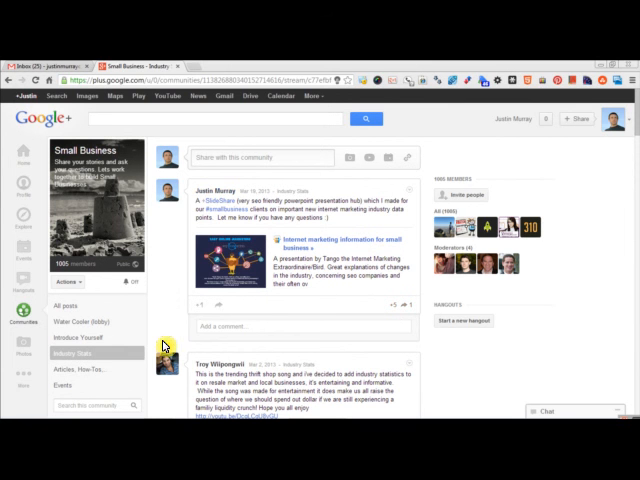
mouse_move(108, 368)
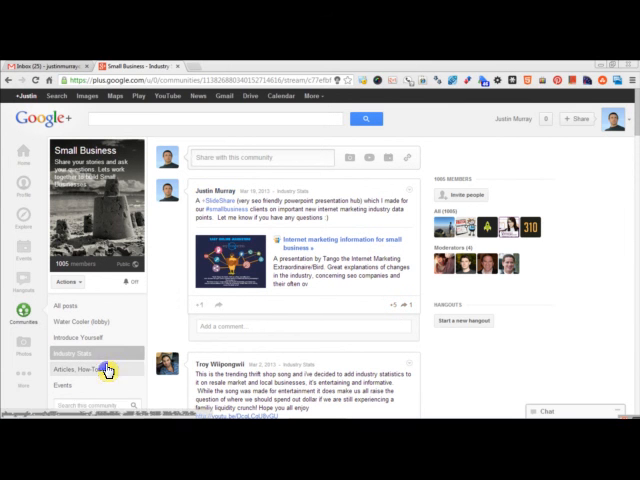
Show the Articles, How Tos category and start a new post via 'Share with this community'.
left_click(76, 368)
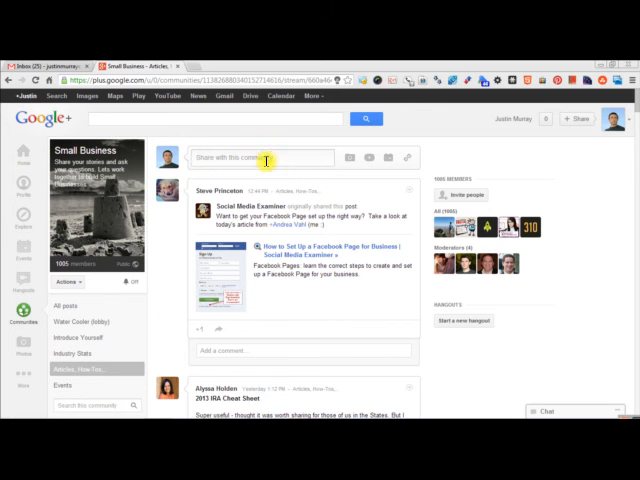
left_click(262, 158)
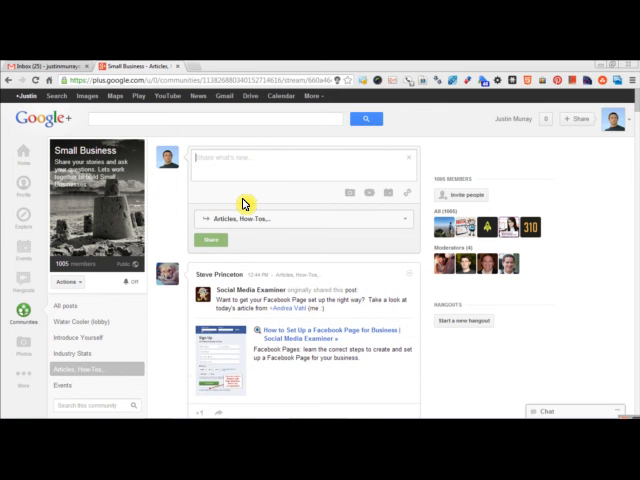
mouse_move(288, 304)
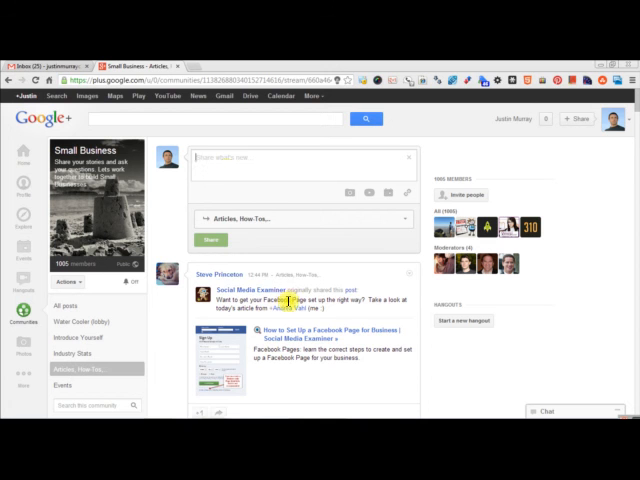
mouse_move(158, 178)
type("san diego")
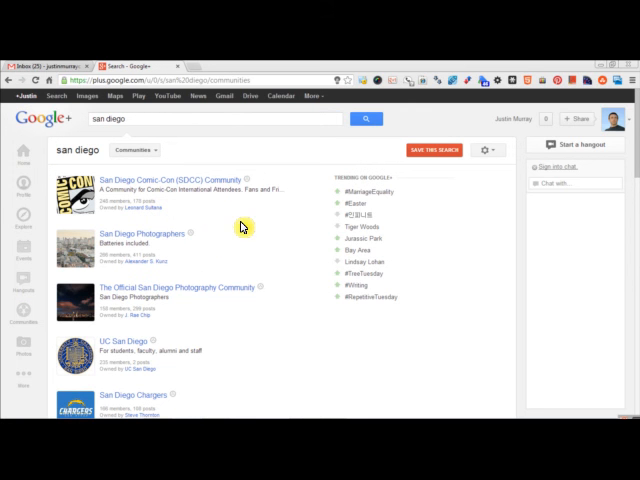
mouse_move(172, 232)
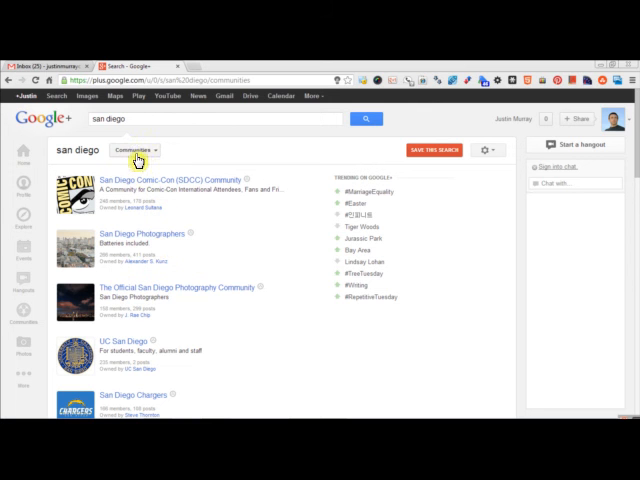
mouse_move(188, 282)
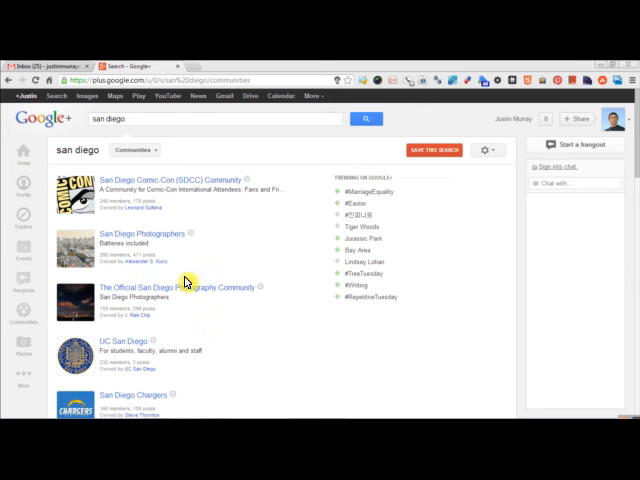
mouse_move(248, 244)
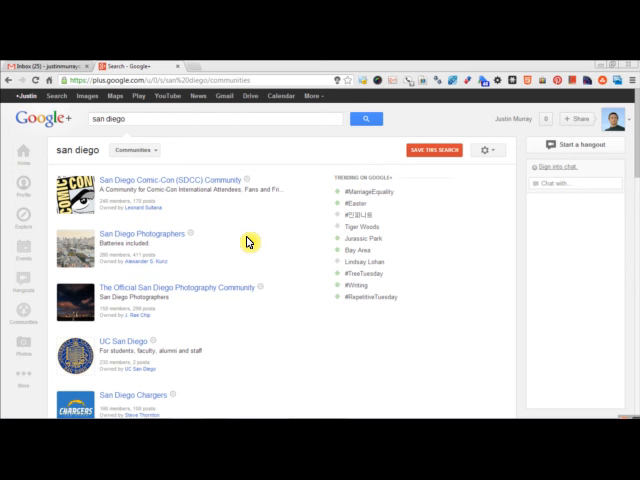
mouse_move(232, 246)
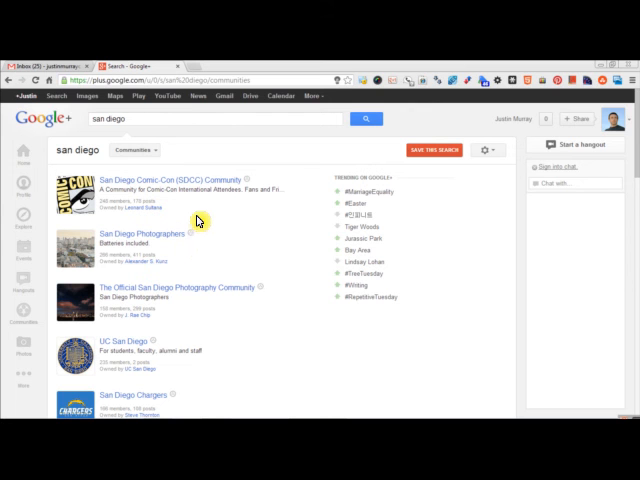
Act as the business page, open its Communities list, start Create a Community and cancel it.
left_click(620, 120)
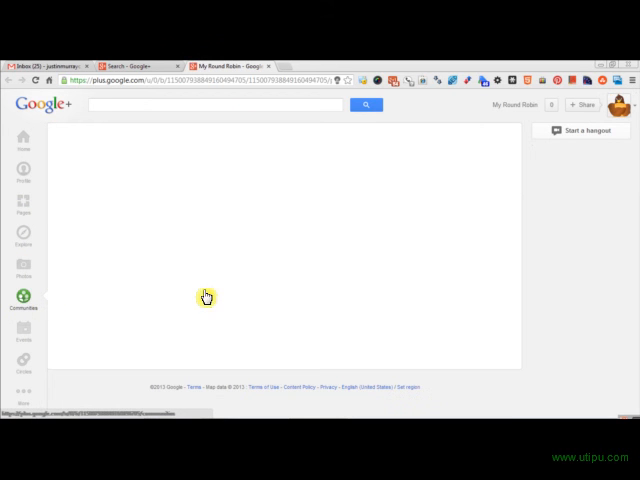
left_click(24, 300)
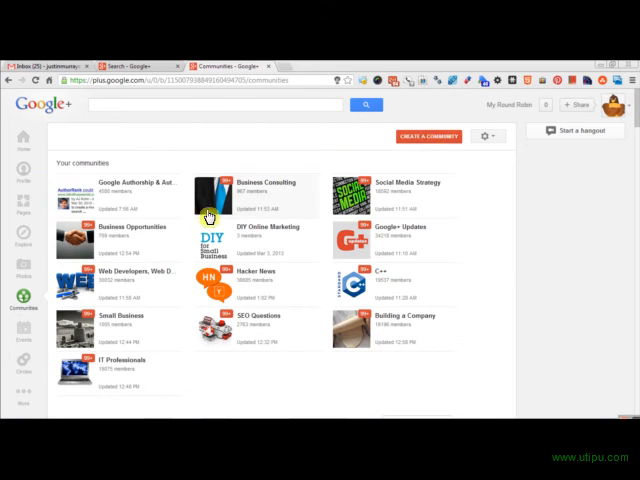
left_click(428, 136)
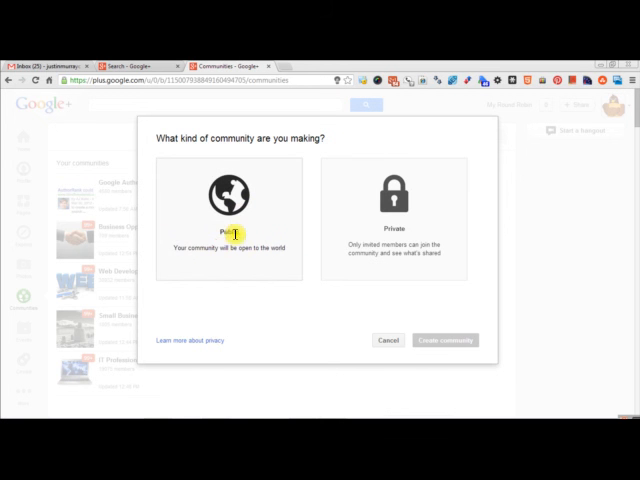
mouse_move(396, 354)
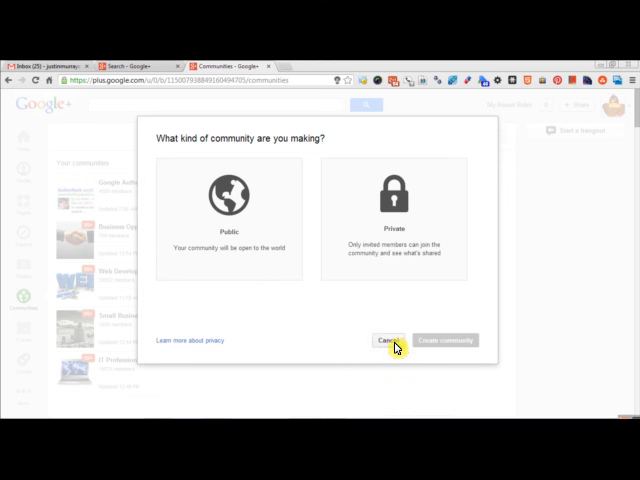
left_click(384, 340)
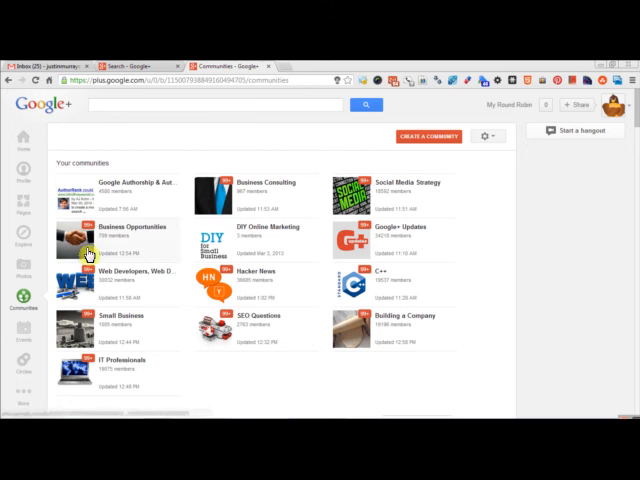
mouse_move(160, 164)
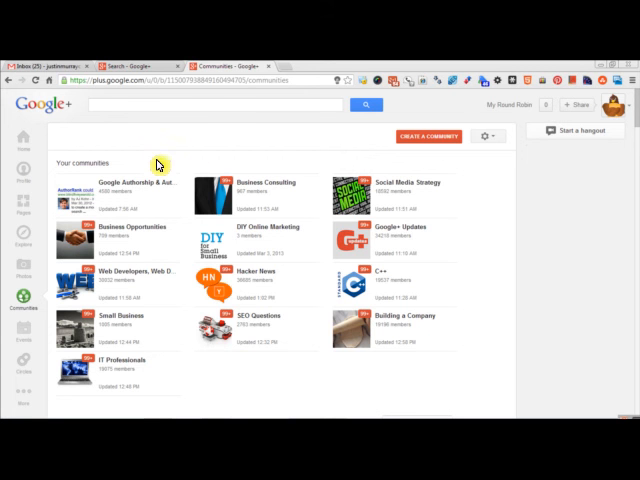
mouse_move(170, 152)
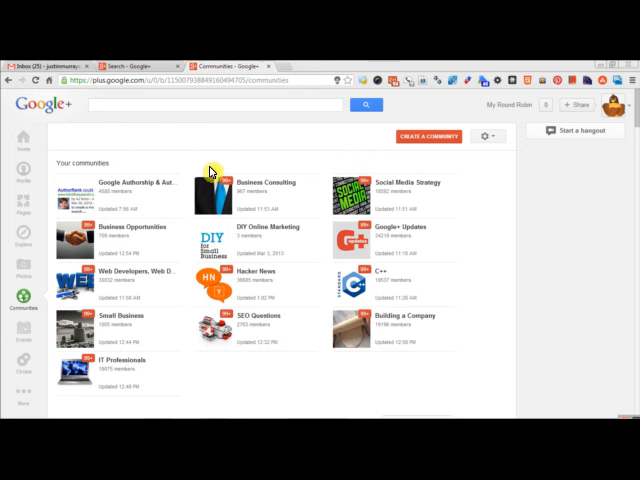
mouse_move(20, 304)
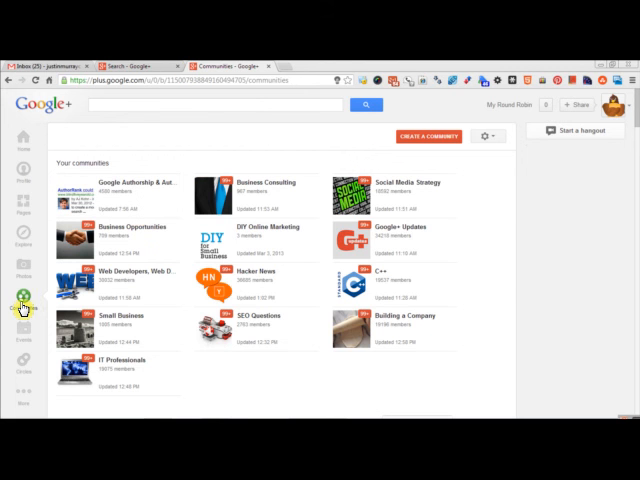